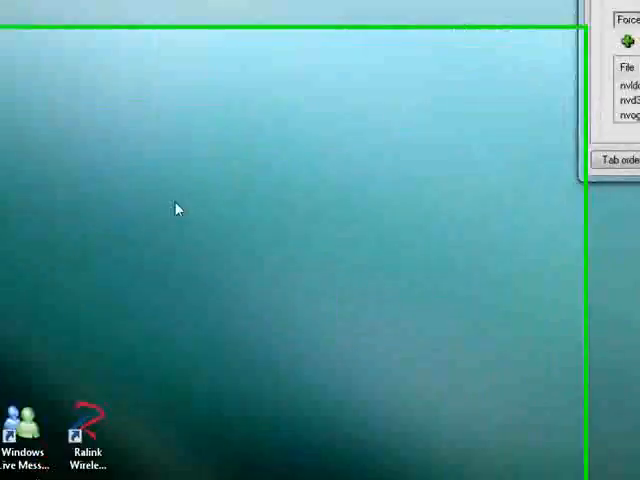
- Locate D3DOverrider inside the RivaTuner v2.20 folder under All Programs
left_click(16, 464)
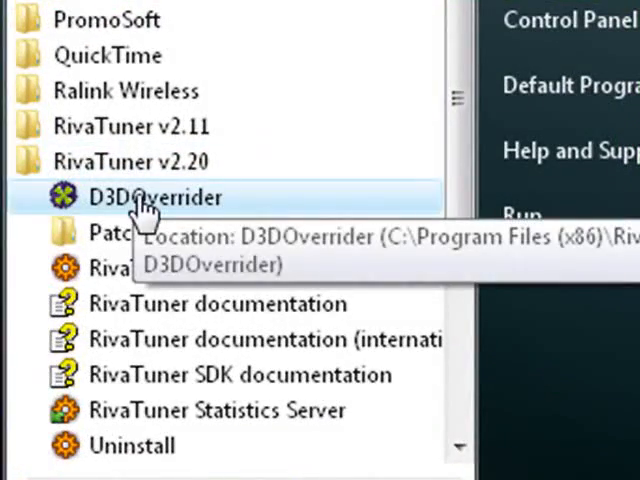
left_click(156, 196)
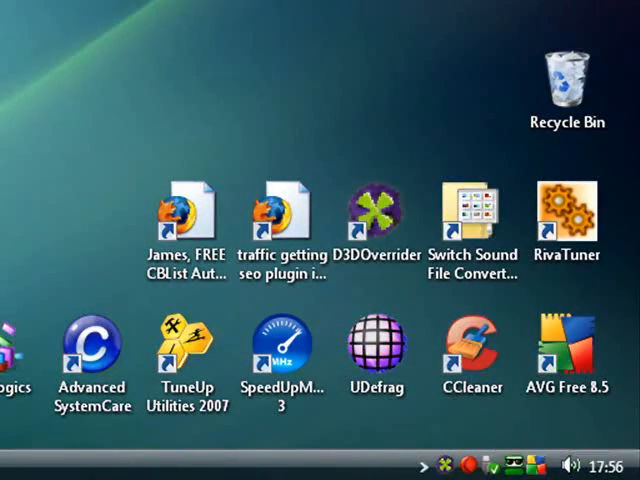
mouse_move(448, 464)
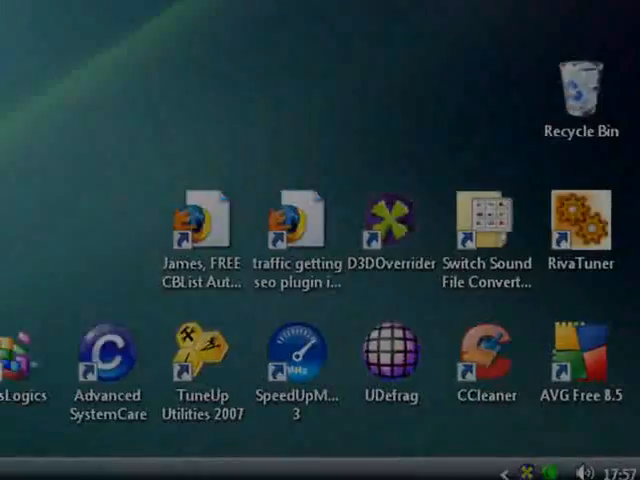
- Start D3D Overrider from its desktop shortcut
double_click(388, 216)
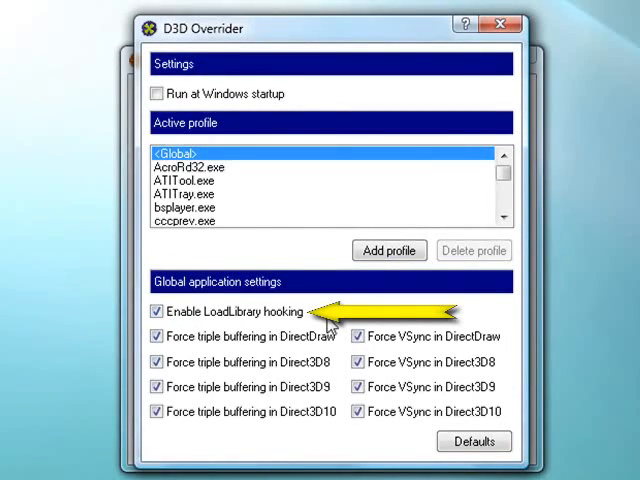
- Turn on LoadLibrary hooking in the global application settings
left_click(156, 312)
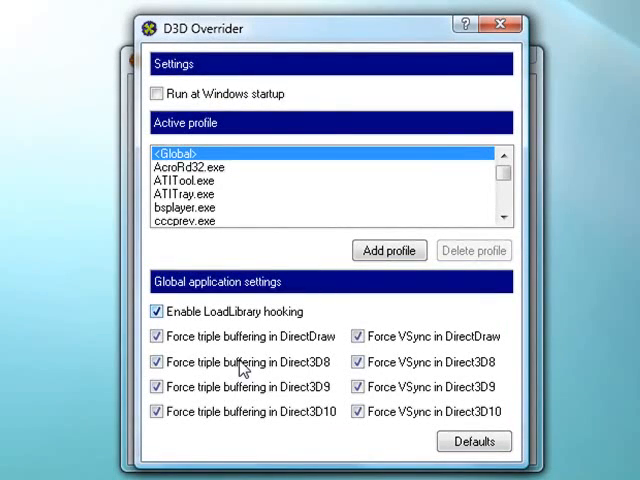
mouse_move(196, 128)
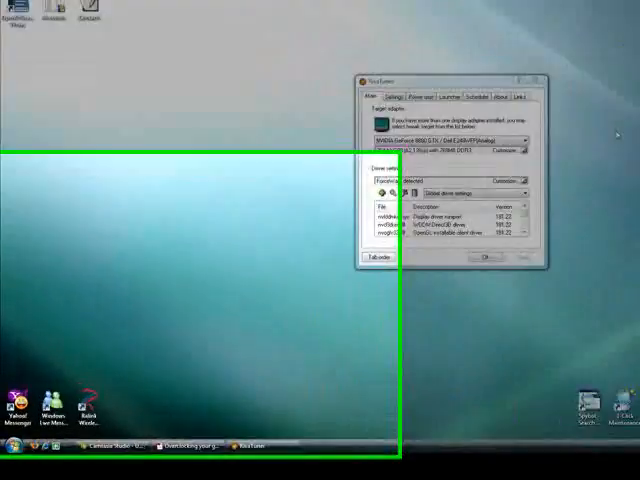
- Show the context menu for D3DOverrider in the RivaTuner v2.20 Start menu folder
left_click(12, 468)
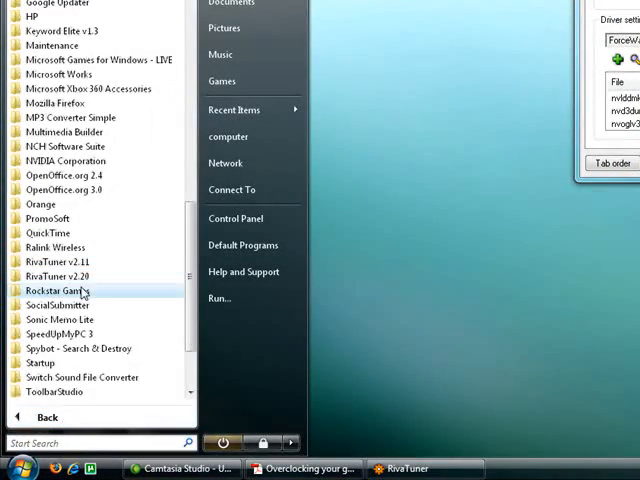
left_click(60, 276)
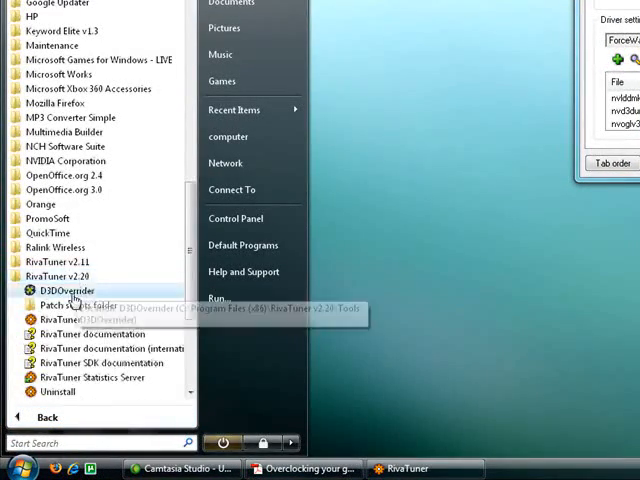
right_click(70, 292)
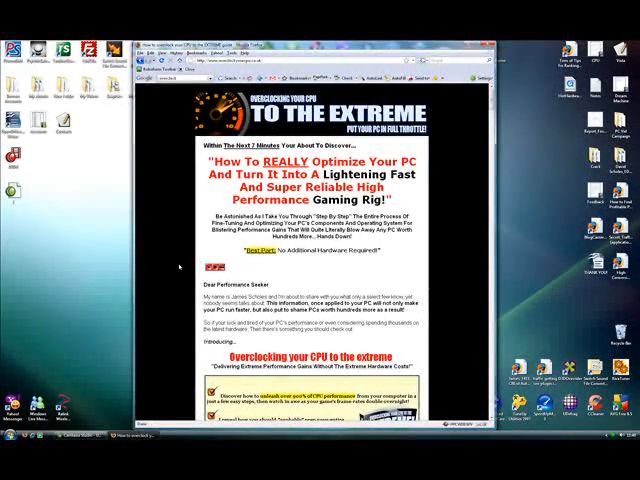
- Scroll the overclocking sales page down to its $19.97 Add to Cart section
scroll("down", 3)
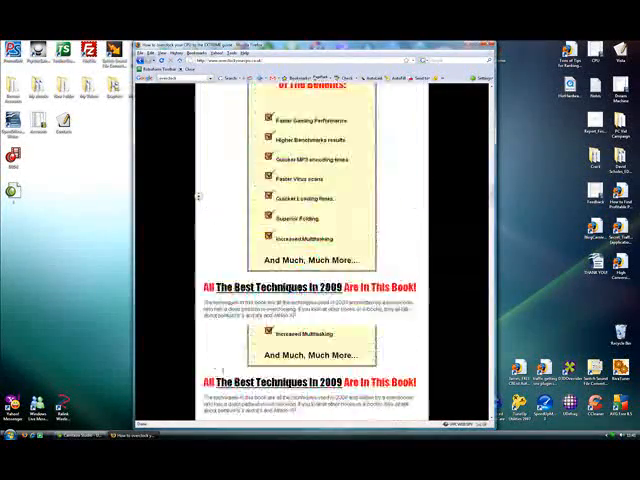
scroll("down", 3)
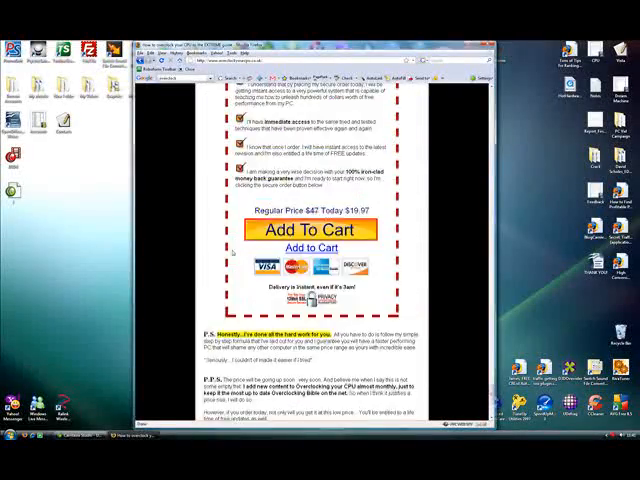